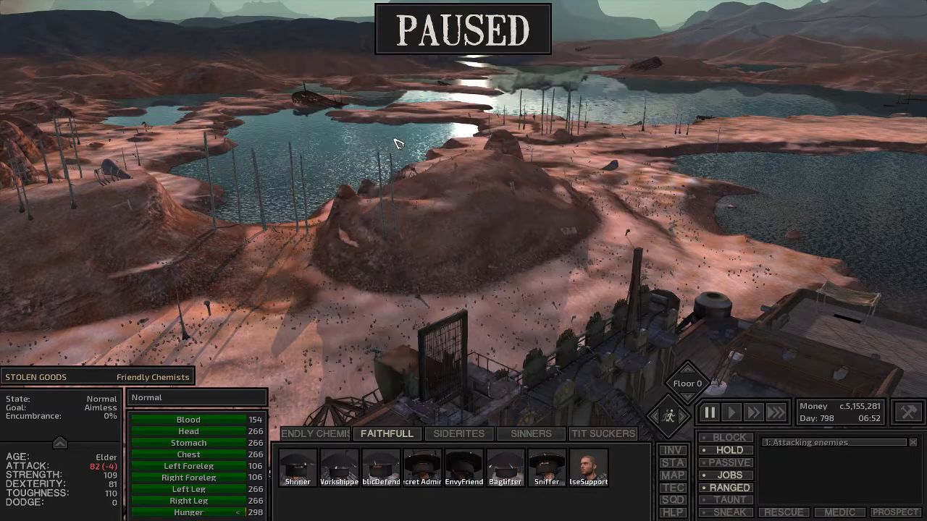
Unpause, switch to the Friendly Chemists squad and order it across the lagoon flats.
click(730, 411)
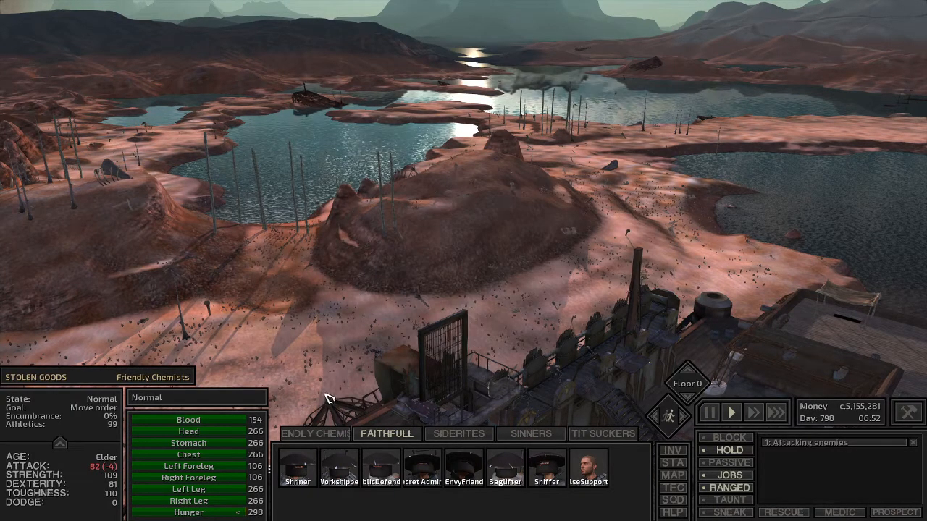
click(314, 434)
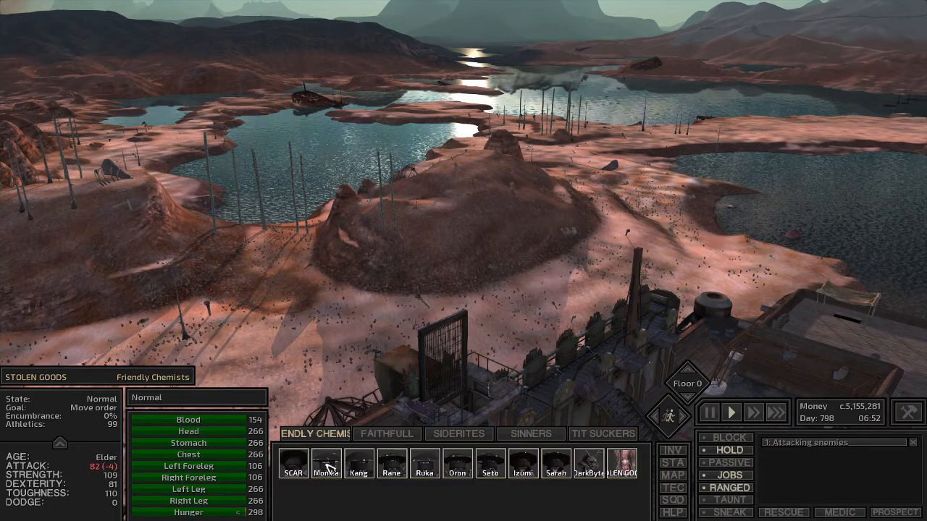
click(326, 463)
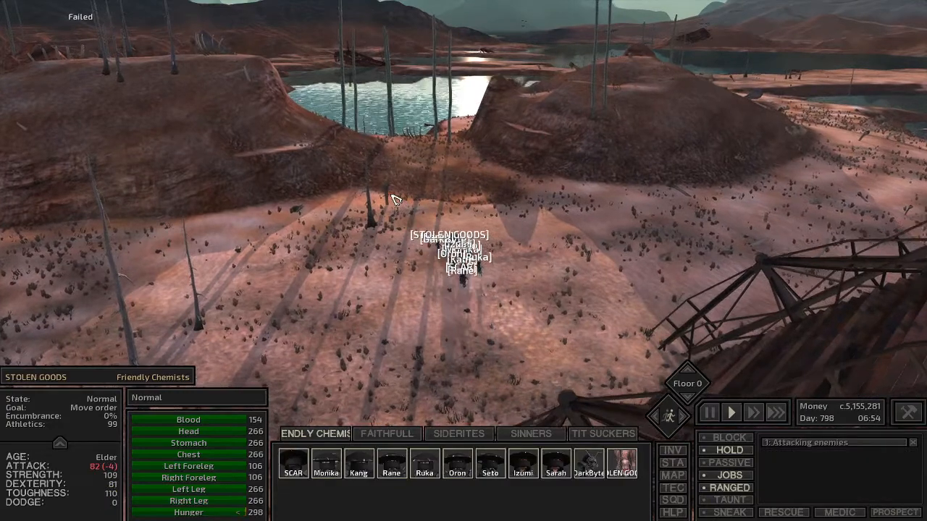
mouse_move(730, 513)
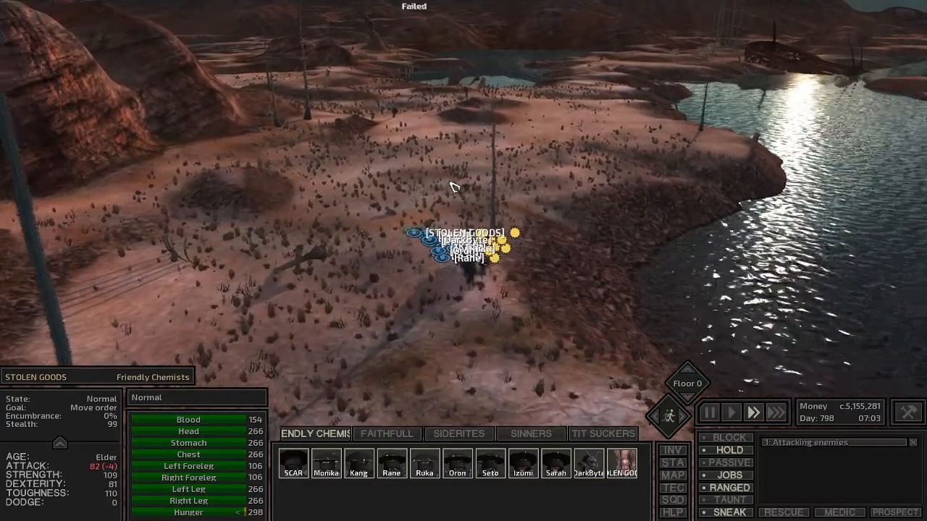
Order the squad farther along the route toward the small pond.
click(672, 475)
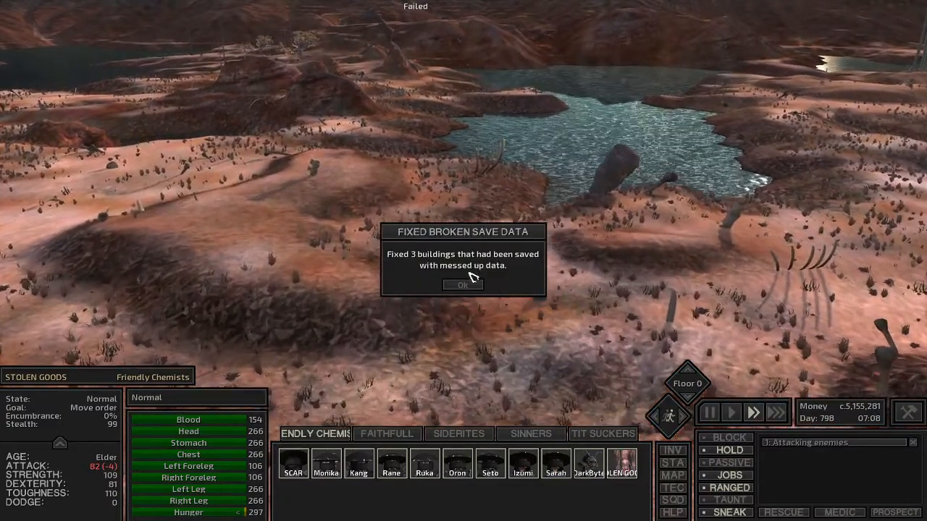
Dismiss the fixed save data notice and send the squad onward past the hills.
click(463, 284)
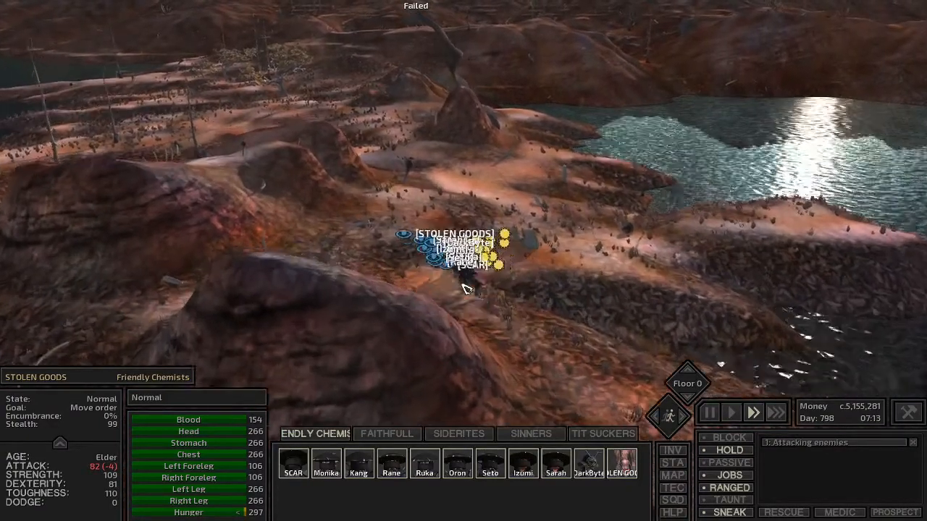
click(672, 475)
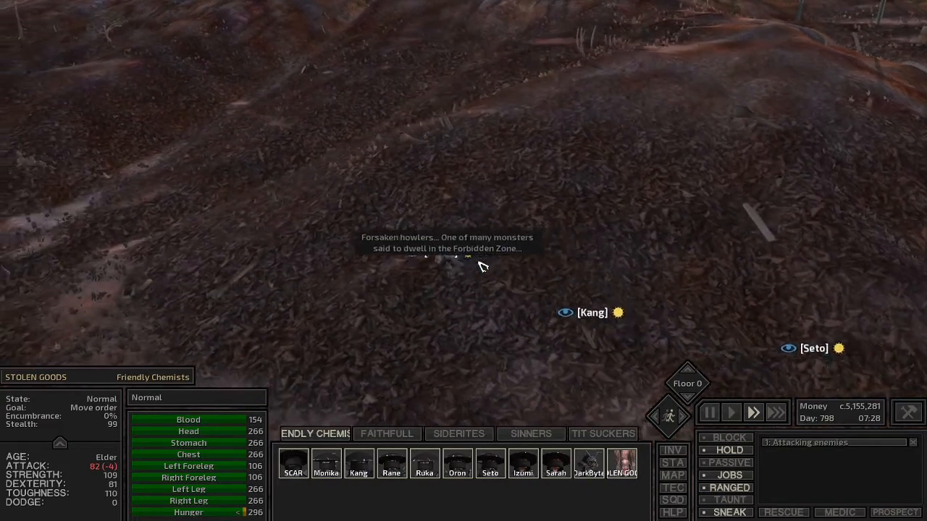
Keep the squad moving ahead across the dark ridge toward the palm trees.
click(672, 475)
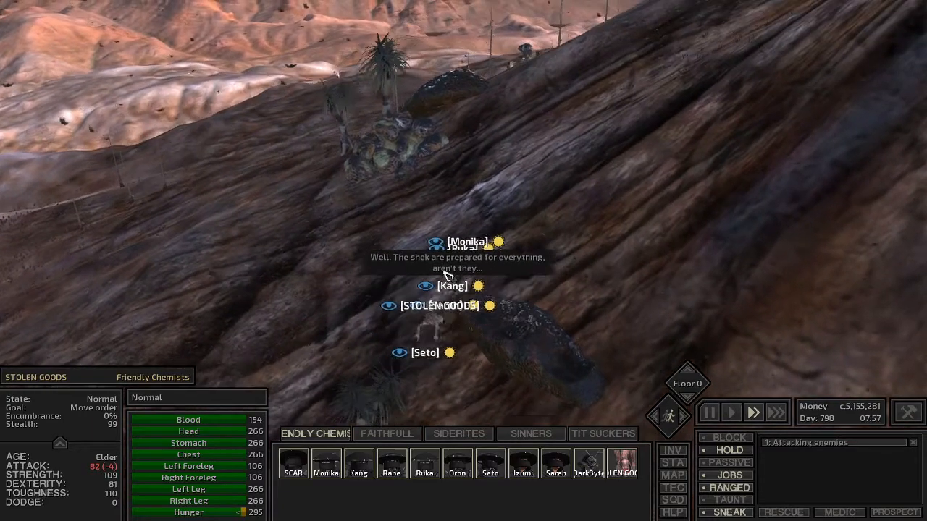
click(672, 475)
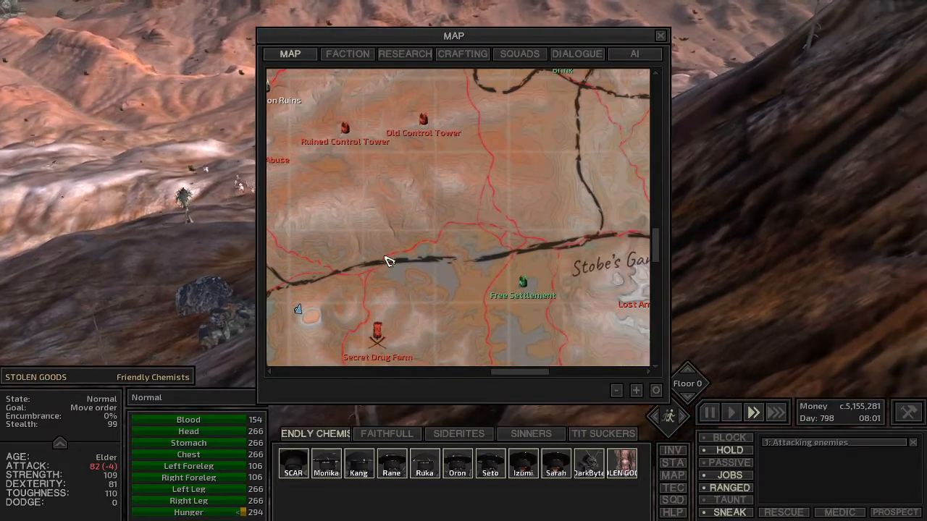
Pan the world map west to Flat Lagoon, then along the route ahead.
drag(391, 261, 487, 231)
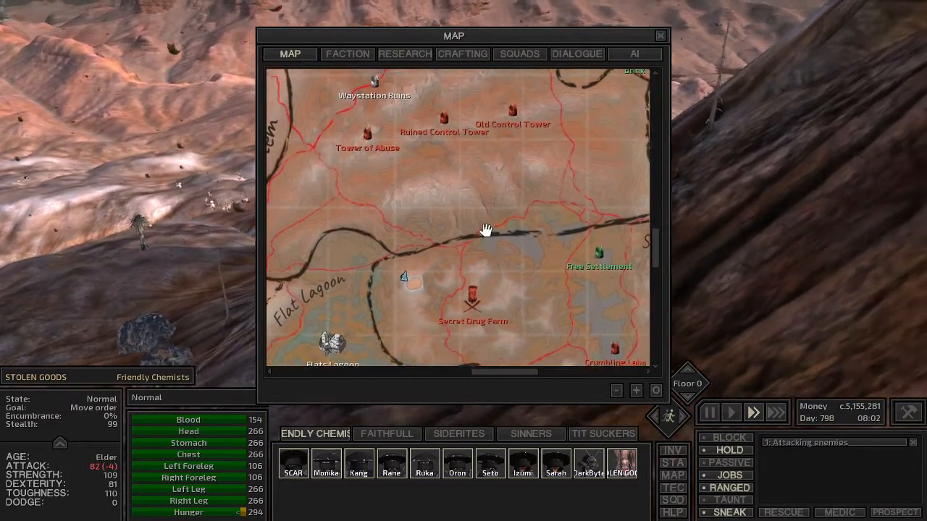
drag(487, 230, 450, 249)
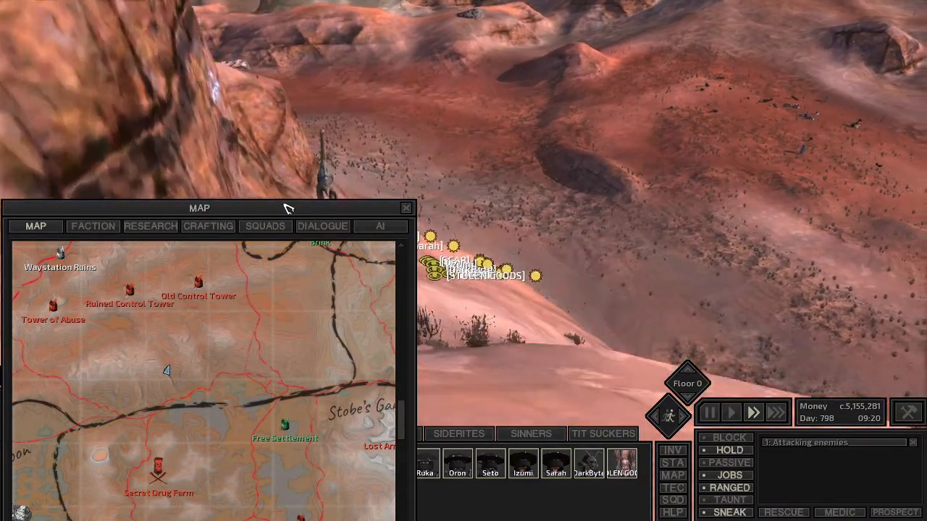
Move the map window up out of the way and check each squad member's health.
drag(200, 209, 200, 28)
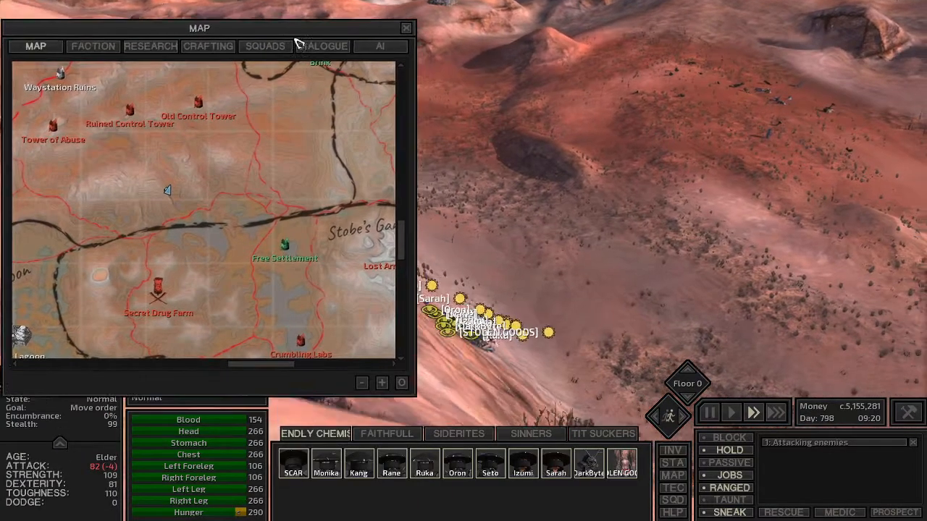
drag(199, 29, 189, 9)
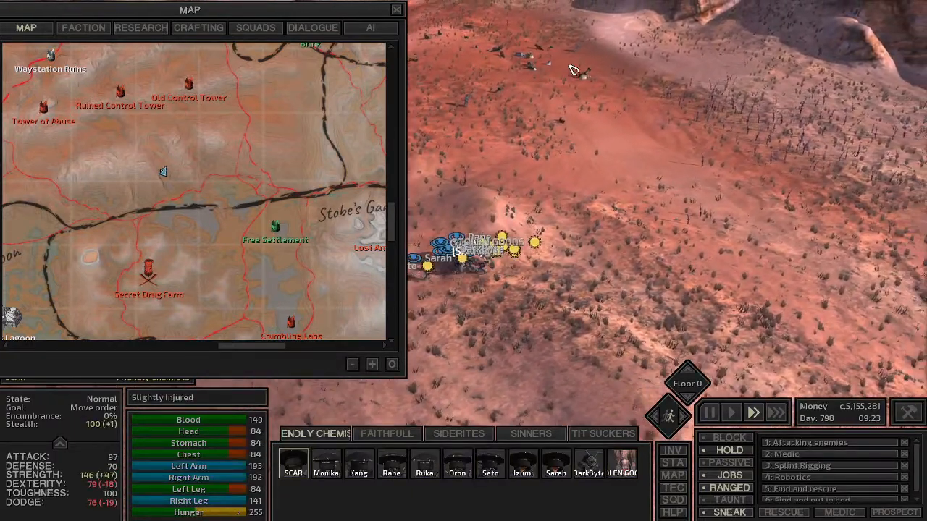
click(326, 464)
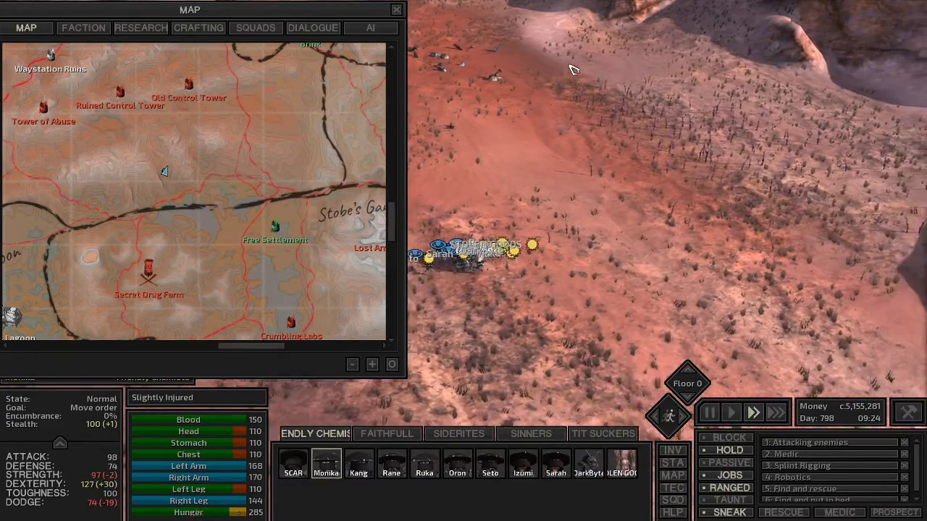
click(391, 464)
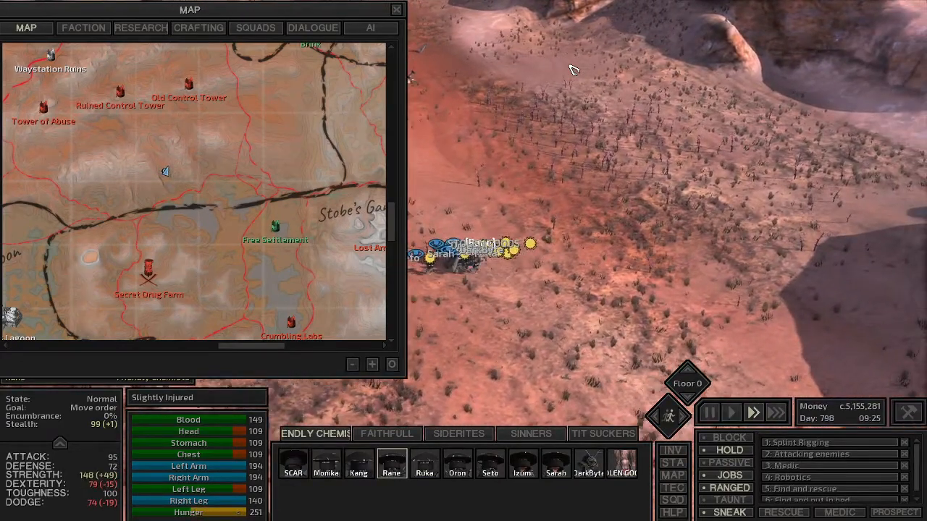
click(424, 464)
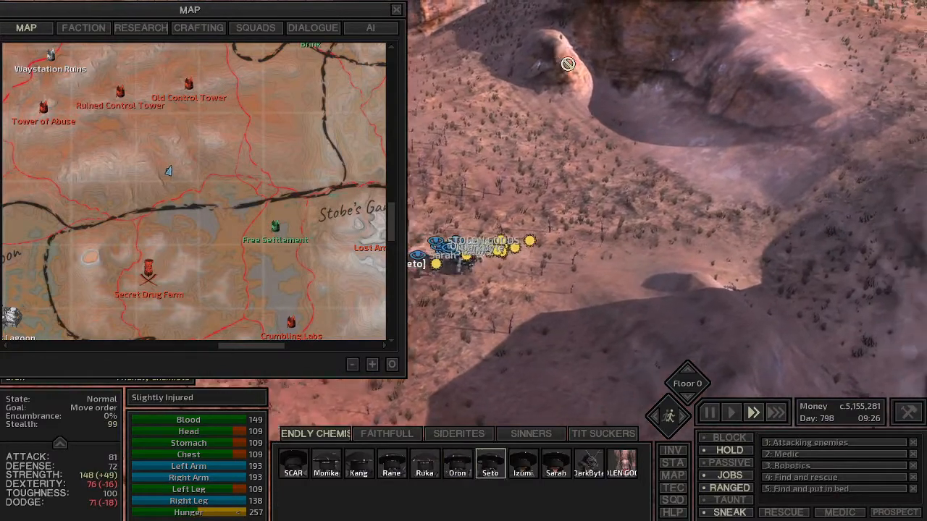
Order the squad onward through the rocky canyon in successive moves.
click(521, 464)
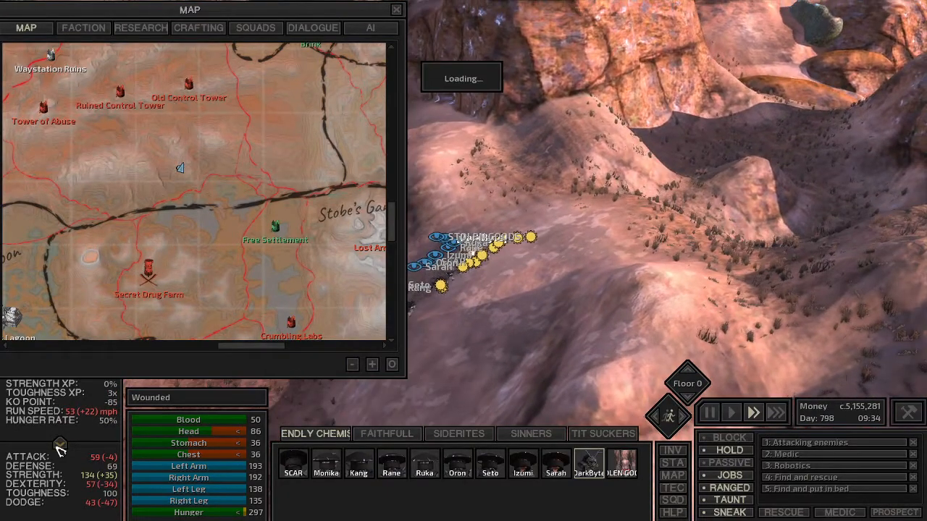
click(623, 464)
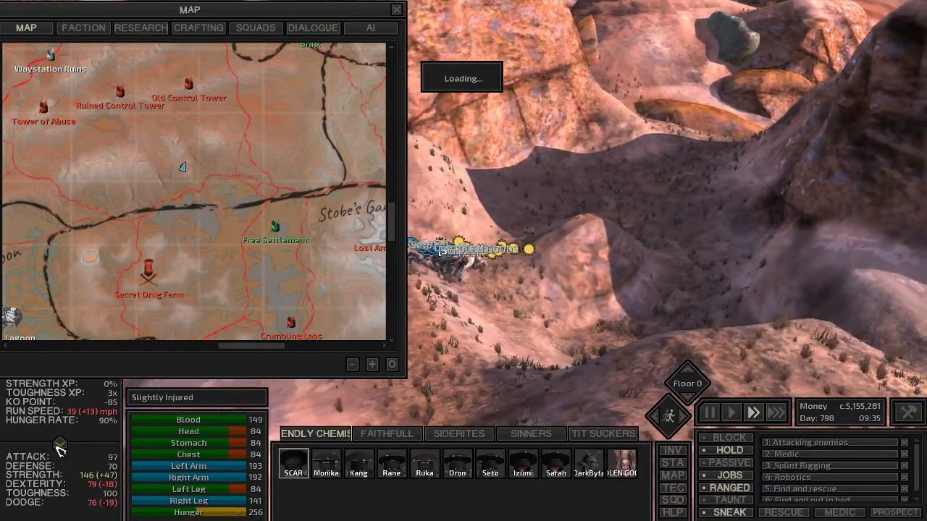
click(397, 9)
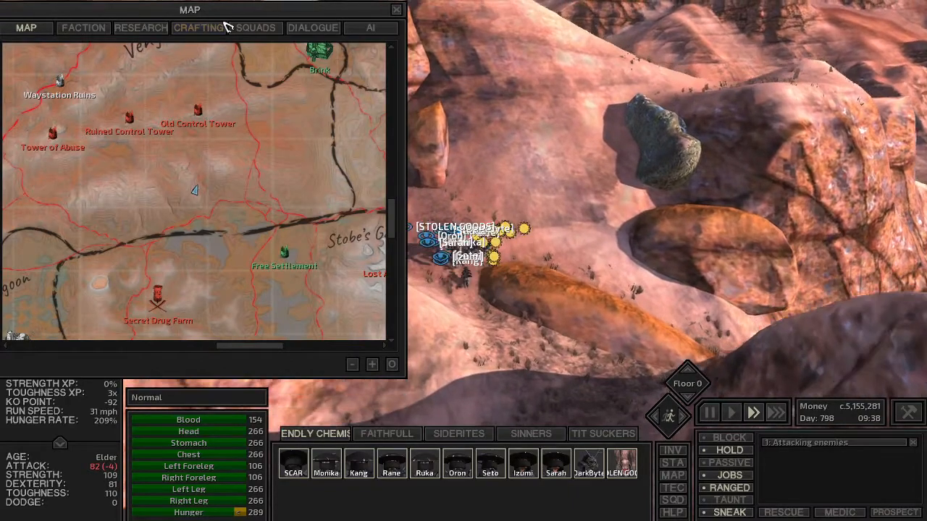
Drag the map window down to uncover the terrain around the squad.
drag(190, 9, 199, 113)
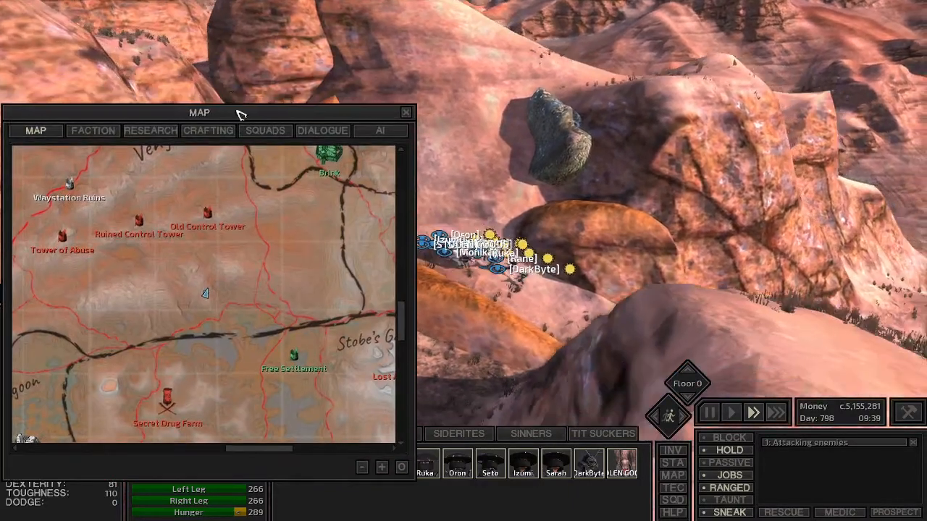
drag(200, 113, 193, 209)
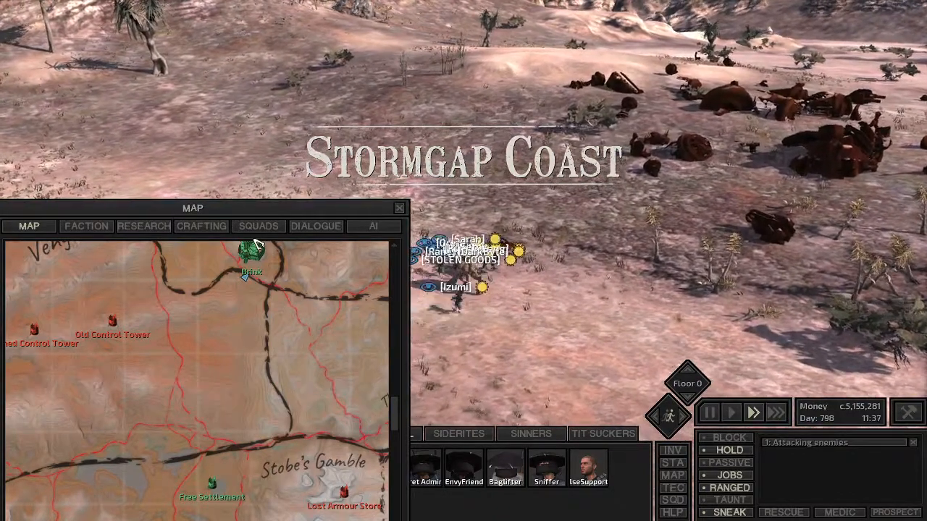
Pause the game once the squad reaches Stormgap Coast.
click(730, 413)
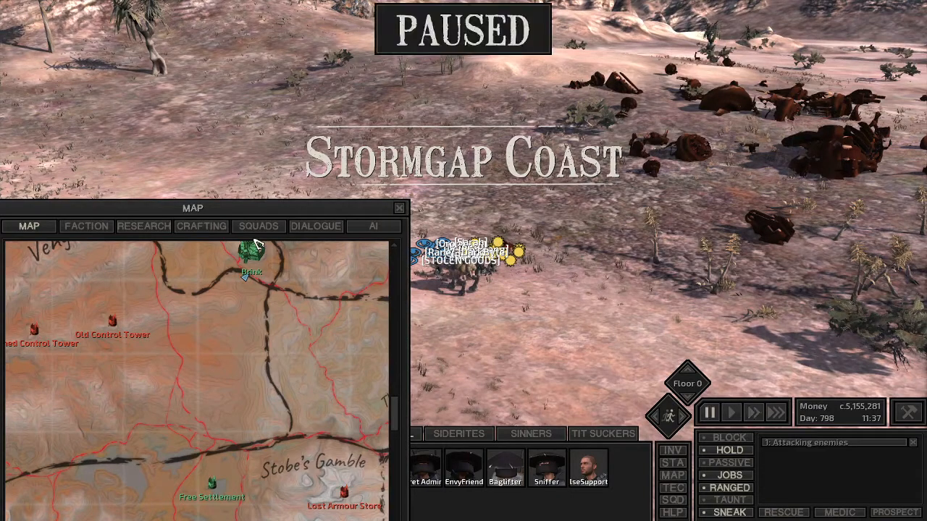